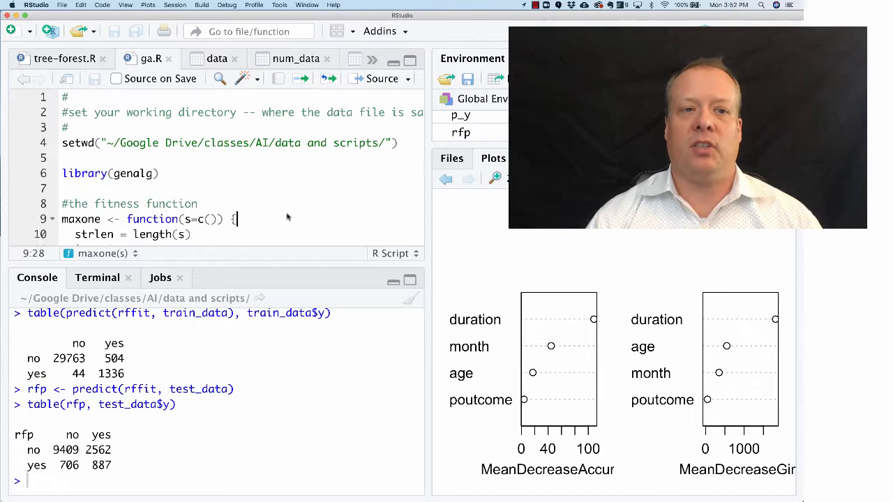
Run the setwd and library(genalg) lines so the genalg package loads in the console.
{"action": "left_click", "coordinate": [62, 158]}
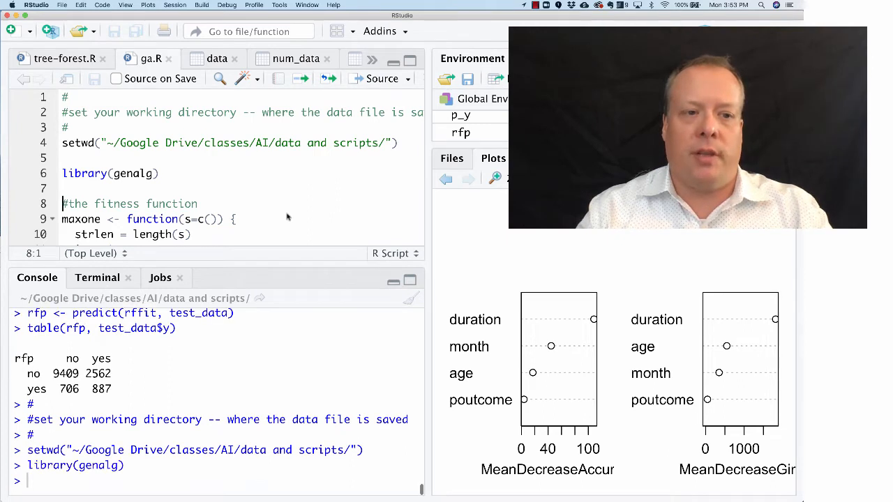
{"action": "mouse_move", "coordinate": [394, 203]}
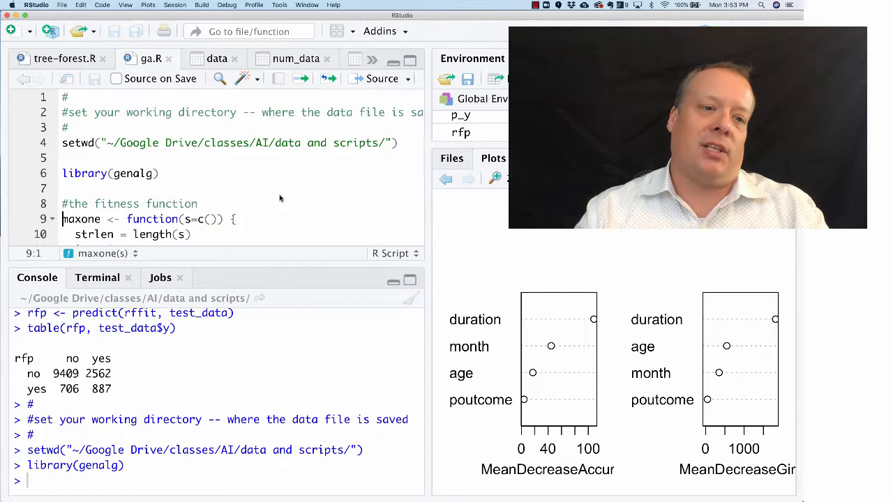
Run the maxone function and edit line 19 to read result <- 1 - score / strlen.
{"action": "scroll", "scroll_direction": "down", "scroll_amount": 3}
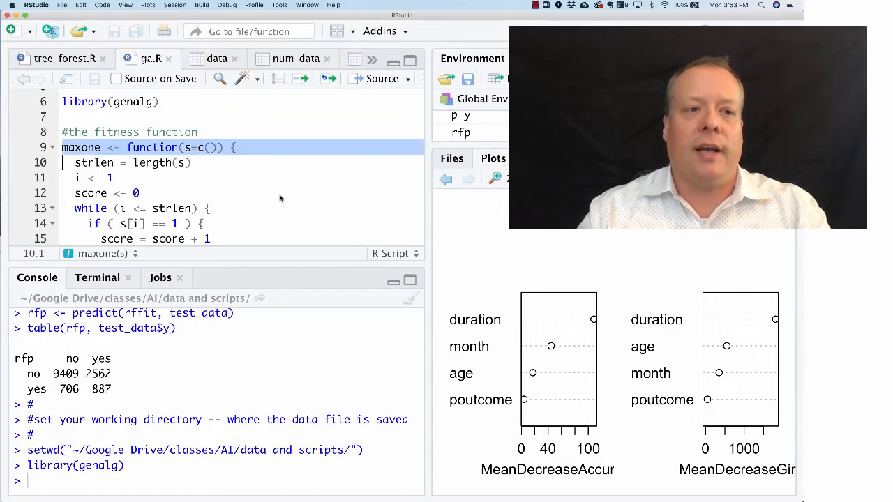
{"action": "scroll", "scroll_direction": "down", "scroll_amount": 3}
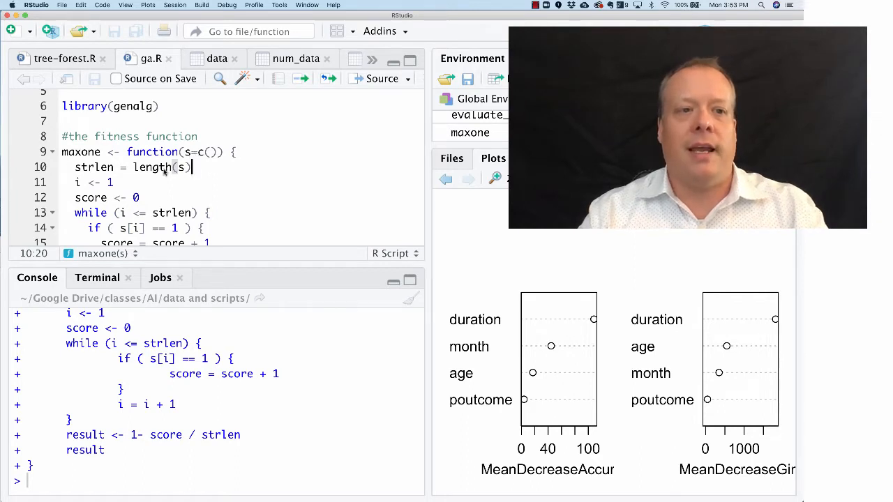
{"action": "mouse_move", "coordinate": [183, 173]}
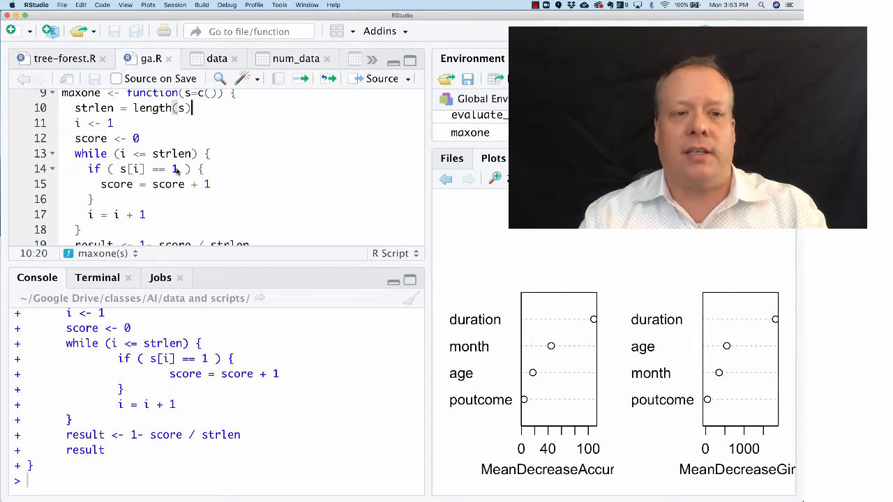
{"action": "mouse_move", "coordinate": [173, 218]}
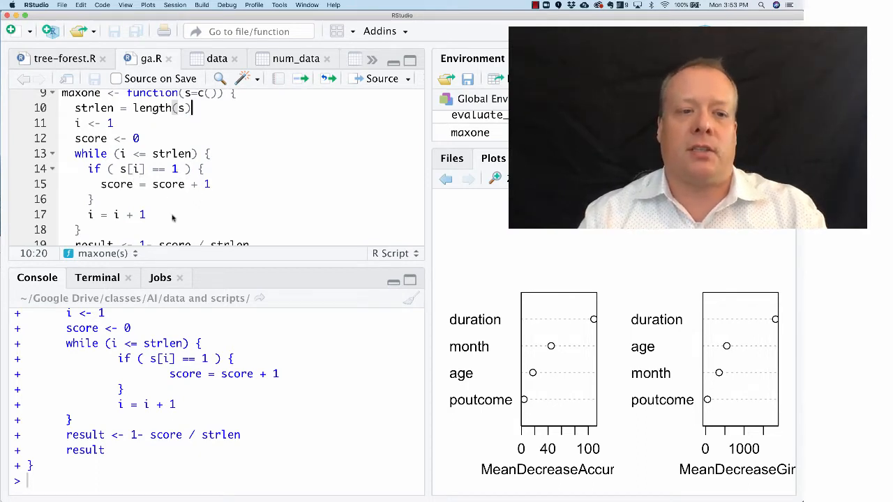
{"action": "scroll", "scroll_direction": "down", "scroll_amount": 3}
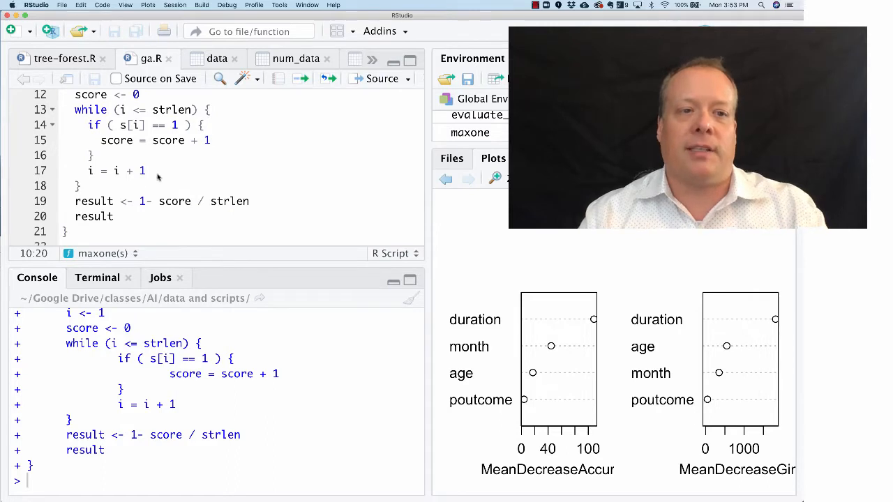
{"action": "scroll", "scroll_direction": "down", "scroll_amount": 3}
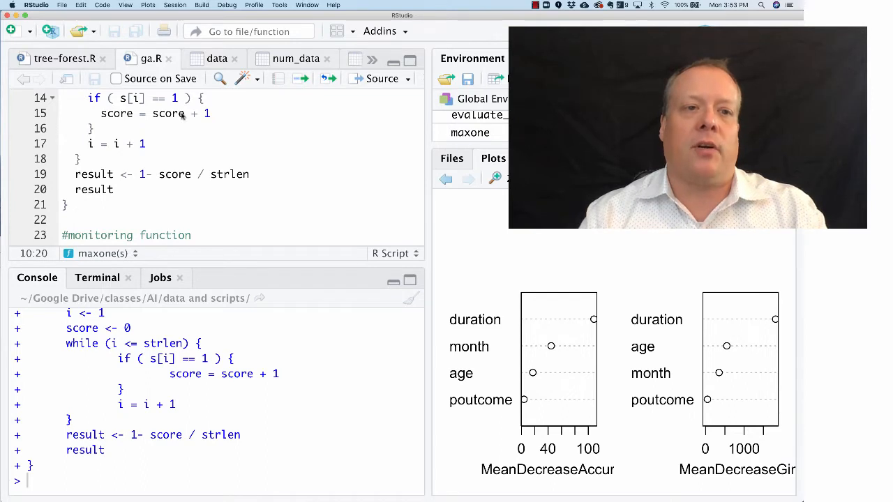
{"action": "scroll", "scroll_direction": "up", "scroll_amount": 3}
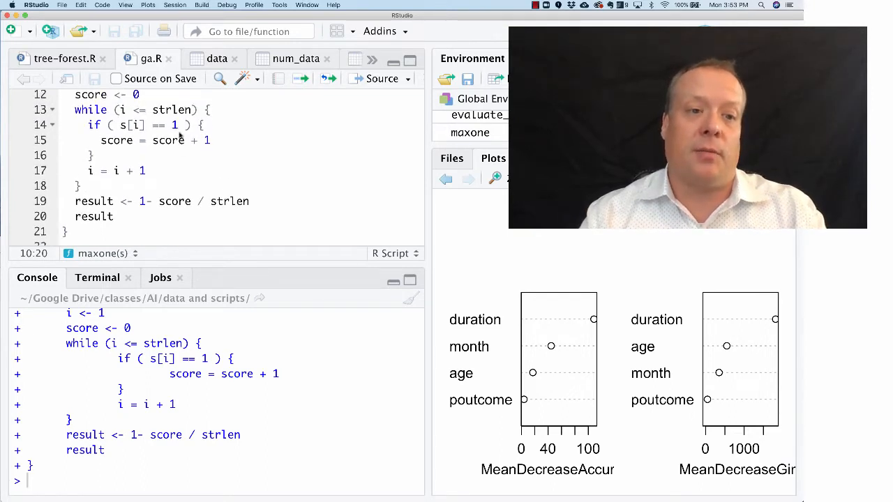
{"action": "scroll", "scroll_direction": "down", "scroll_amount": 3}
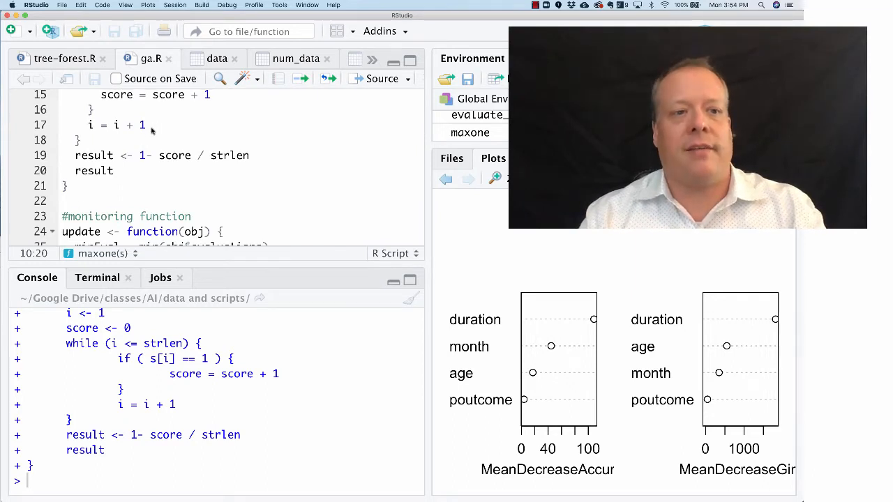
{"action": "mouse_move", "coordinate": [139, 162]}
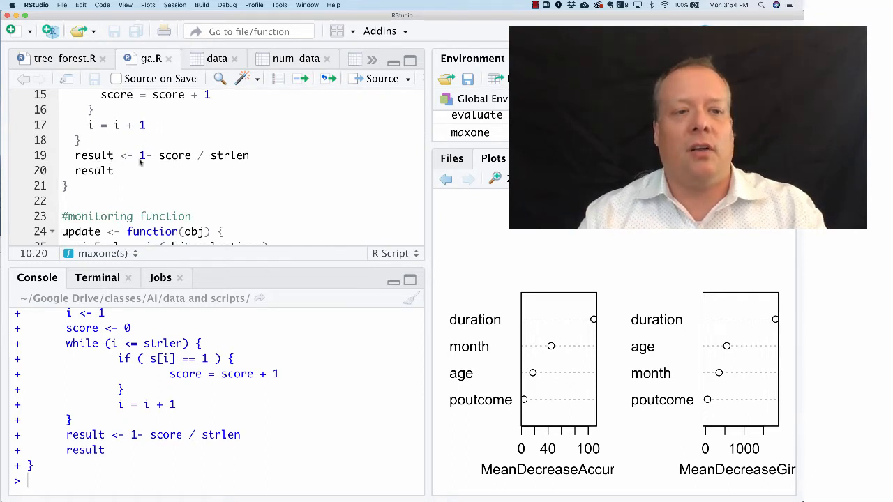
{"action": "left_click", "coordinate": [153, 164]}
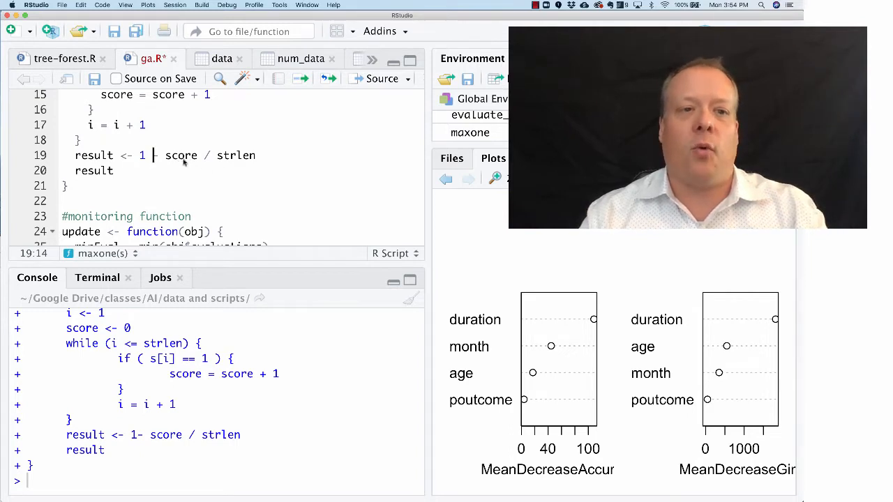
{"action": "mouse_move", "coordinate": [137, 186]}
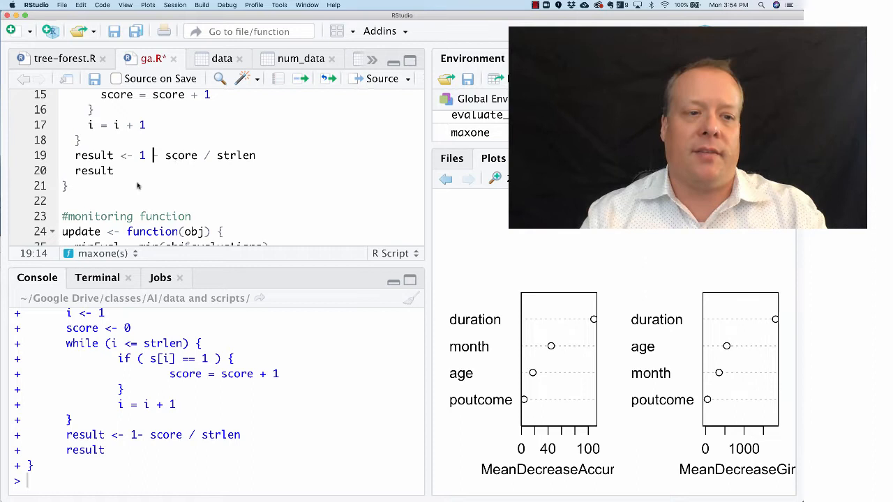
Run the update function block that prints Best Fitness from min(evaluations) each generation.
{"action": "scroll", "scroll_direction": "down", "scroll_amount": 3}
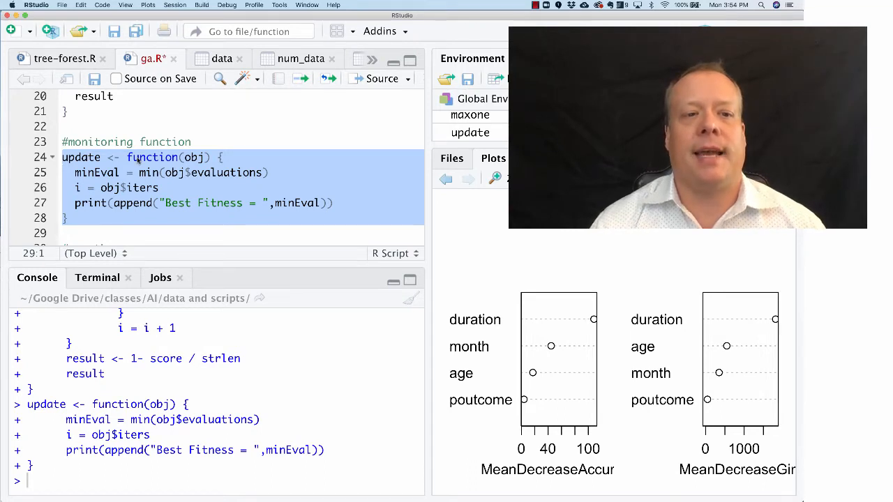
{"action": "left_click", "coordinate": [140, 173]}
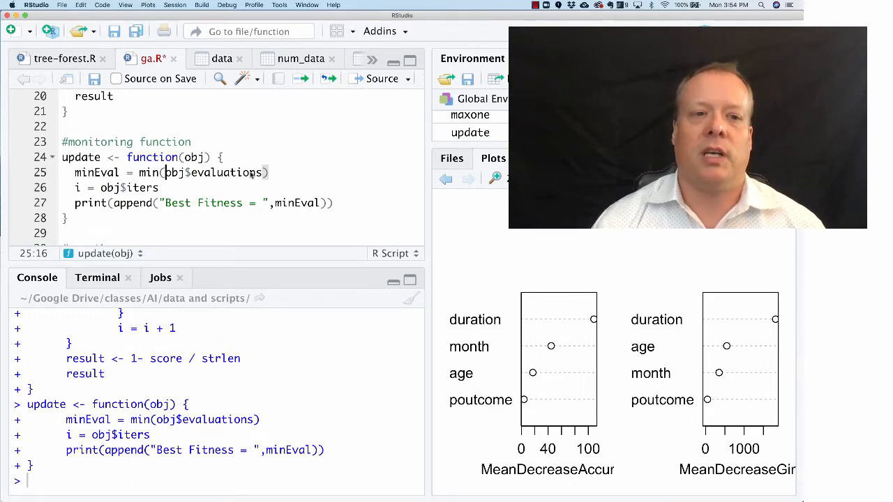
{"action": "scroll", "scroll_direction": "up", "scroll_amount": 3}
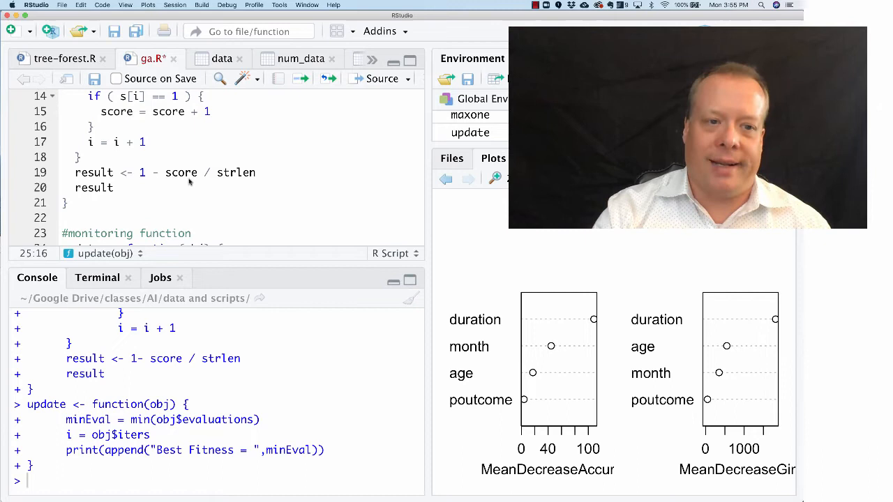
{"action": "scroll", "scroll_direction": "down", "scroll_amount": 3}
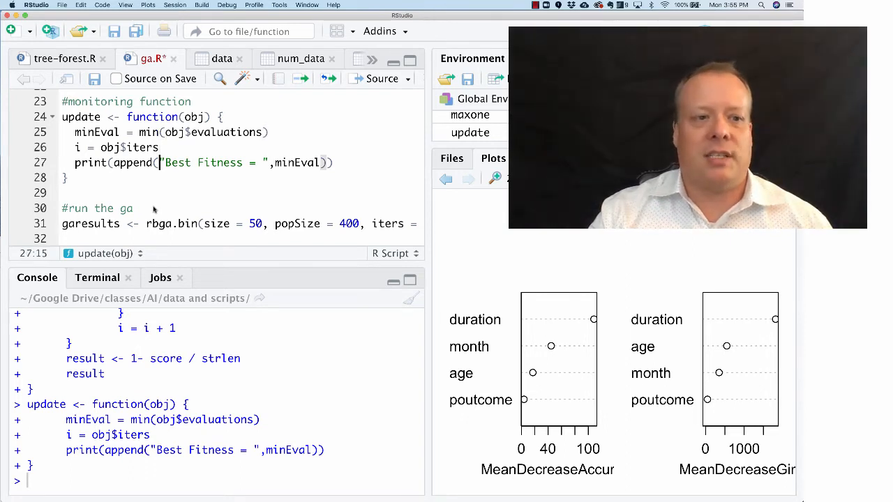
{"action": "left_click", "coordinate": [151, 162]}
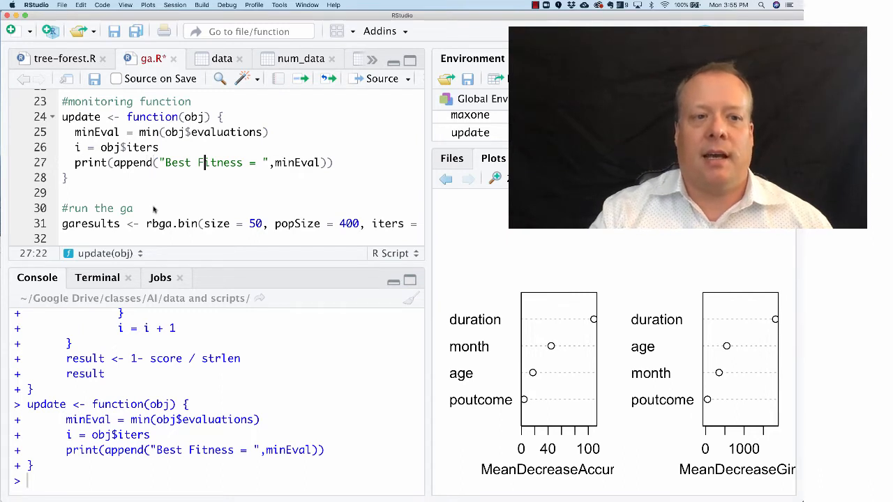
{"action": "left_click", "coordinate": [168, 162]}
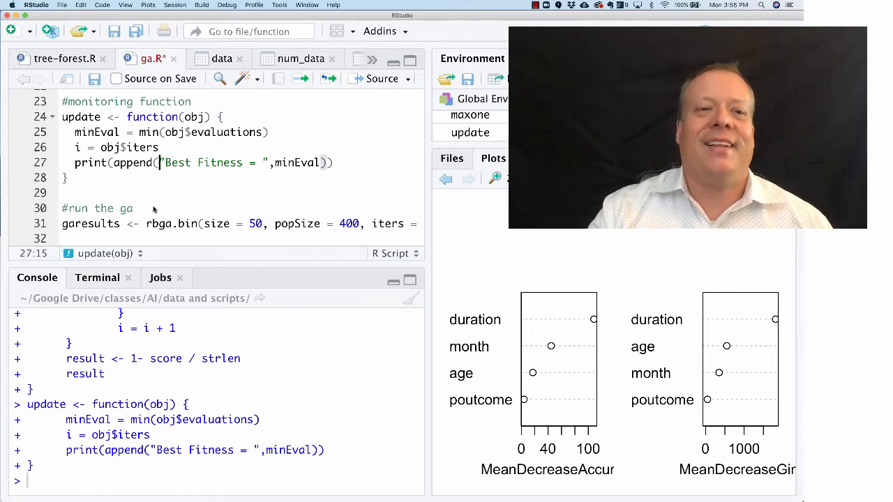
{"action": "left_click", "coordinate": [69, 177]}
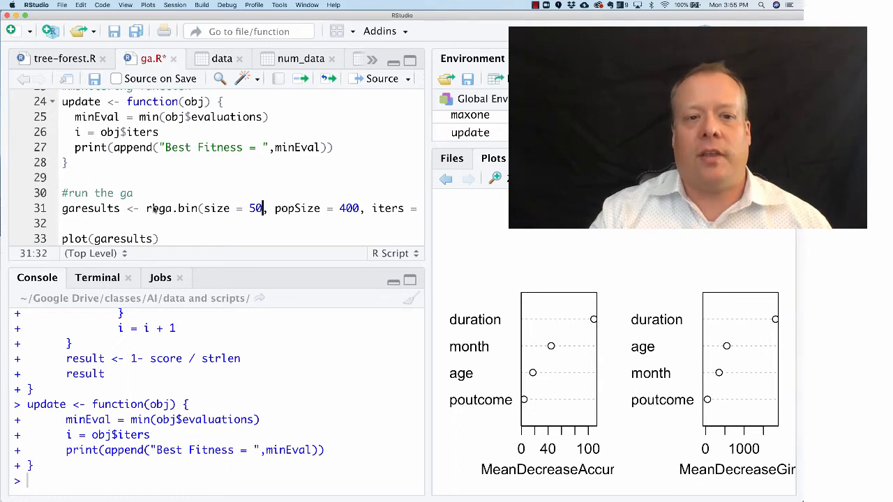
Run garesults <- rbga.bin with 200 iterations, population 400, maxone fitness and update monitor.
{"action": "left_click", "coordinate": [251, 208]}
{"action": "type", "text": " 200, evalFunc = maxone, mon"}
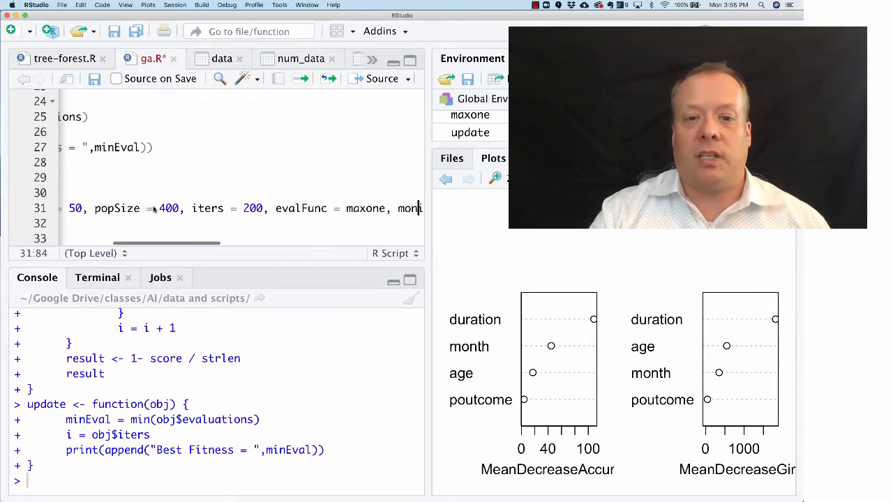
{"action": "key", "text": "Backspace"}
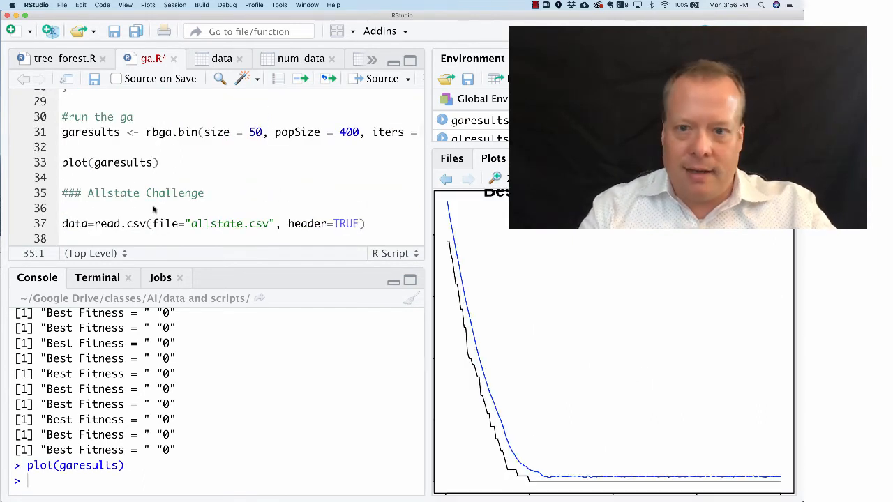
{"action": "mouse_move", "coordinate": [543, 294]}
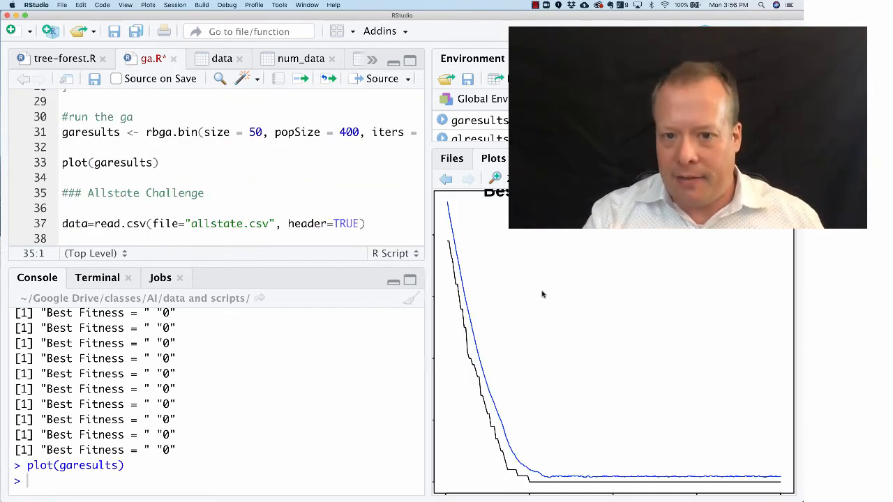
{"action": "mouse_move", "coordinate": [654, 450]}
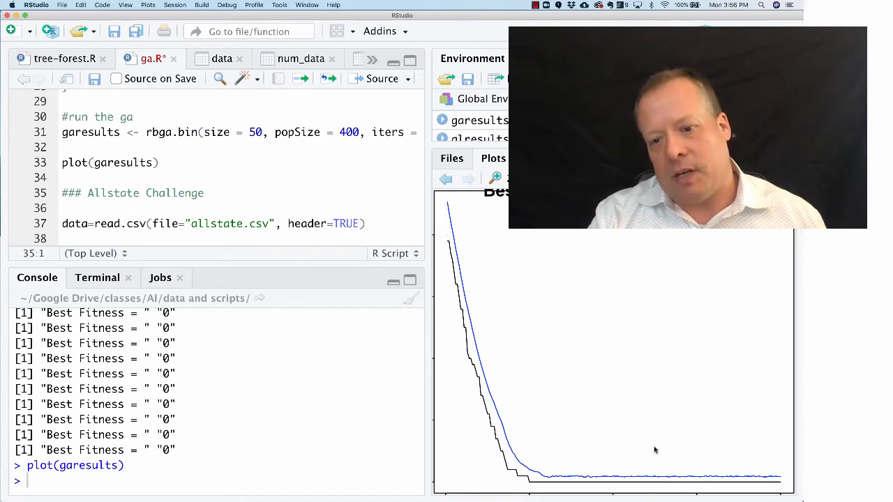
{"action": "mouse_move", "coordinate": [527, 417]}
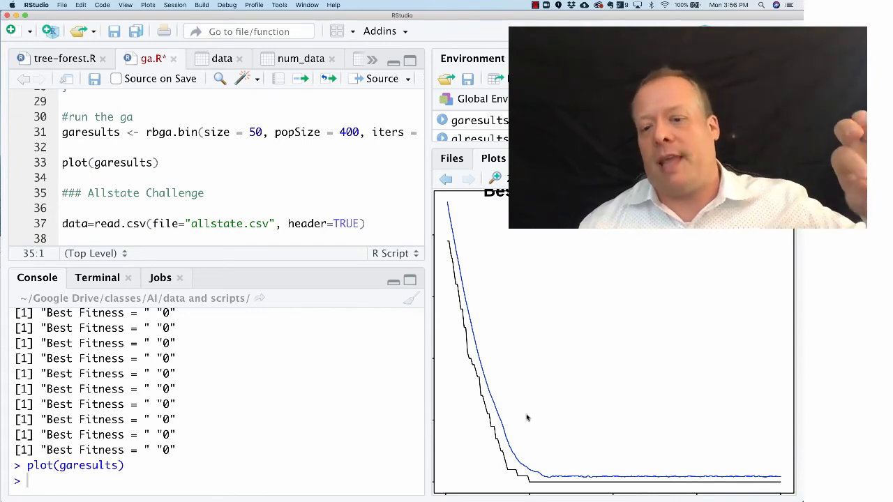
{"action": "mouse_move", "coordinate": [537, 431]}
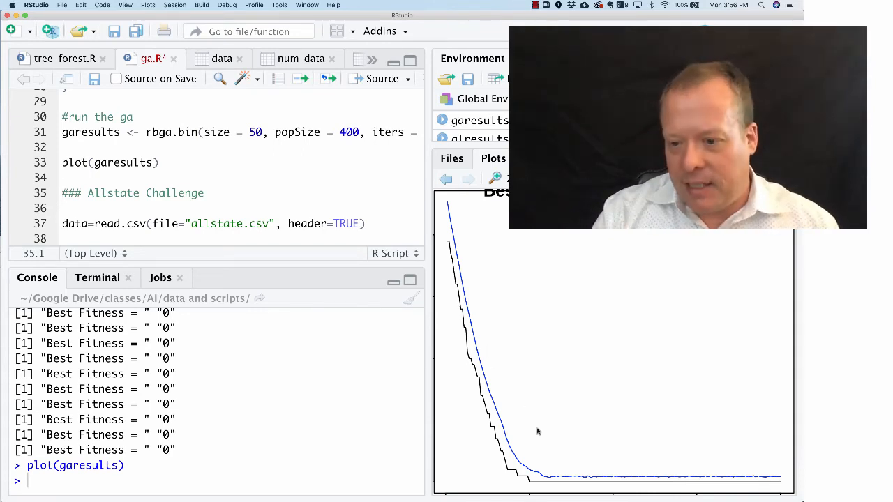